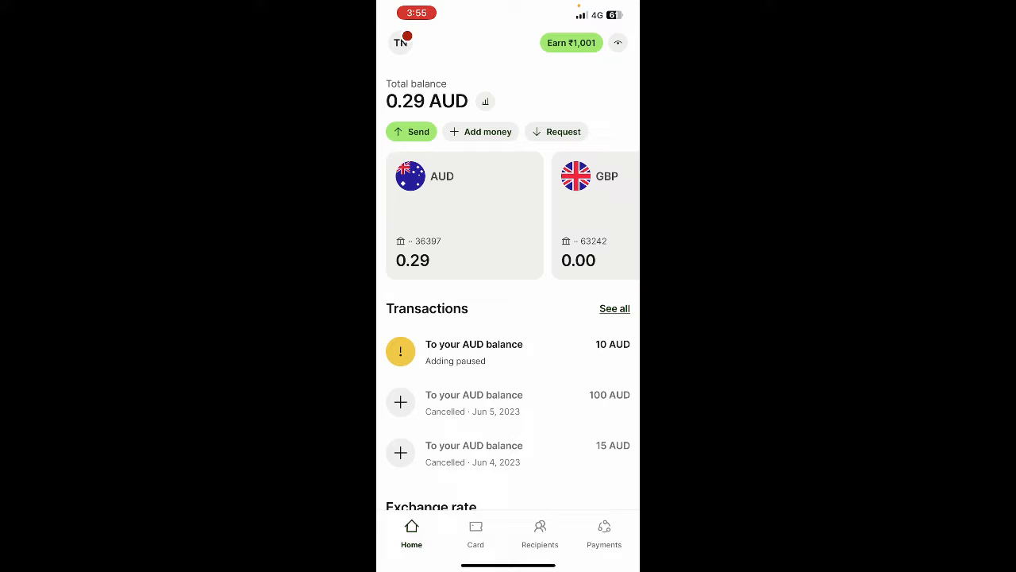
pyautogui.click(476, 532)
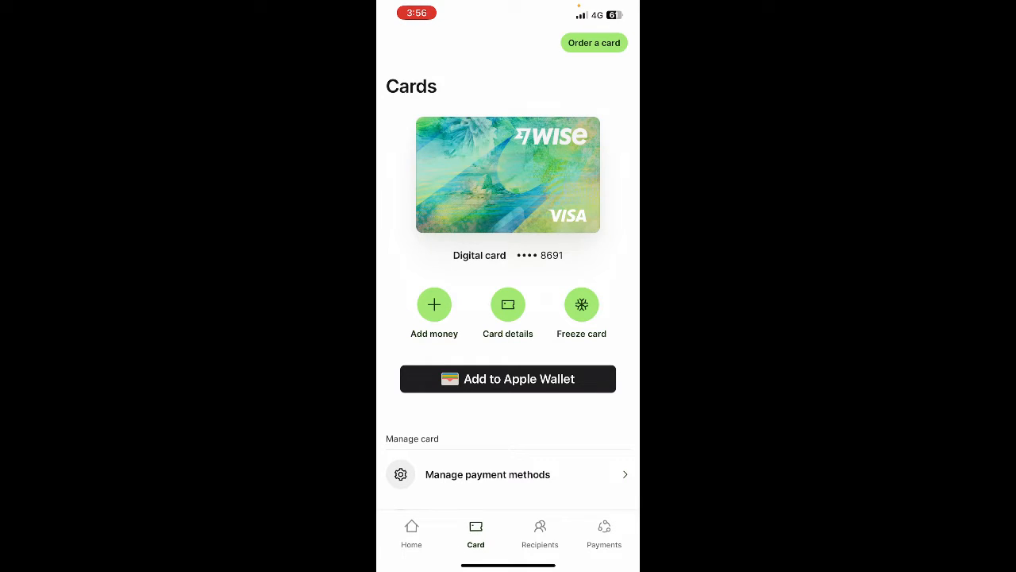
pyautogui.click(508, 304)
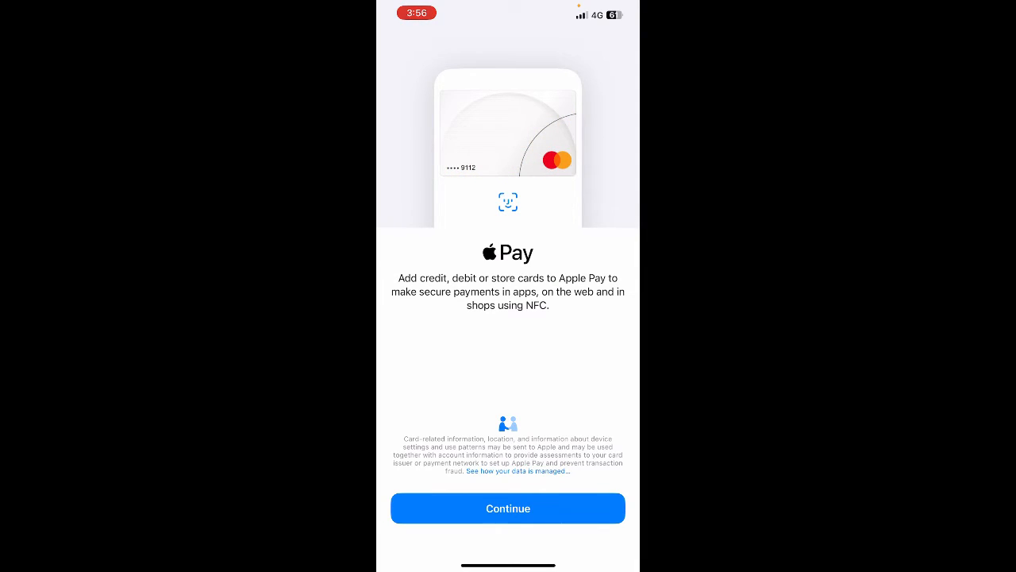
# Continue past the Apple Pay intro and choose the iPhone as the card's destination device
pyautogui.click(507, 508)
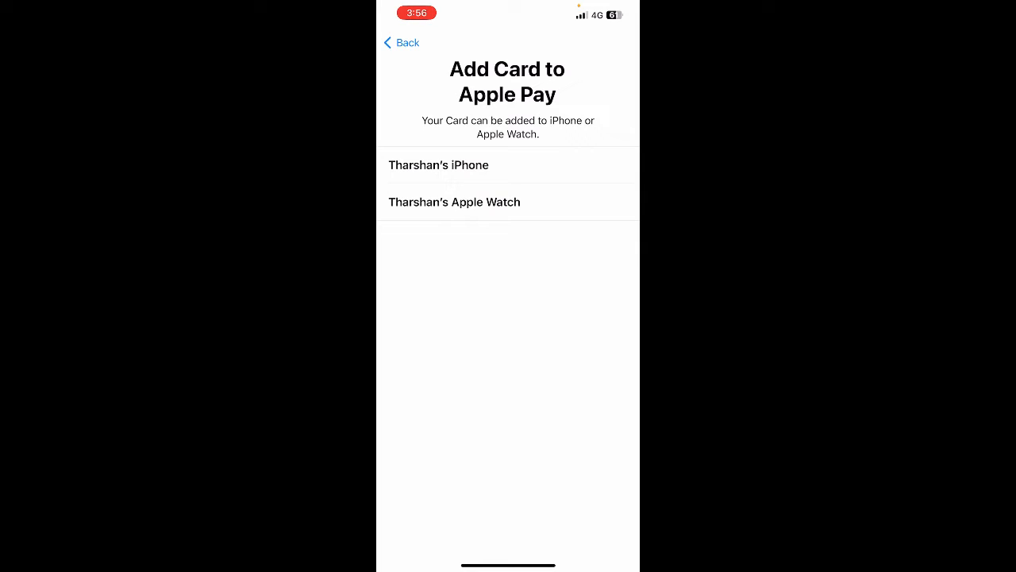
pyautogui.click(438, 165)
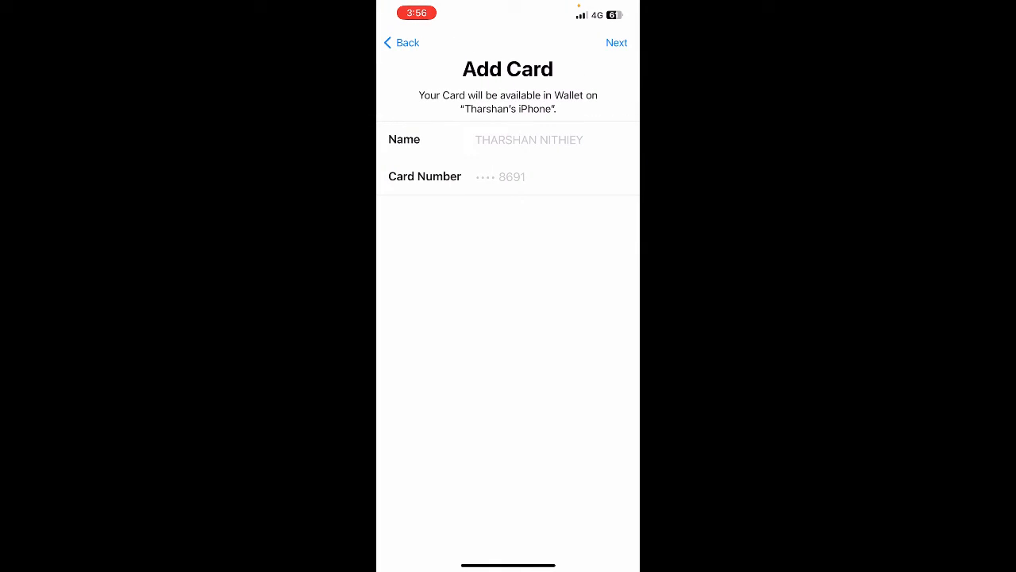